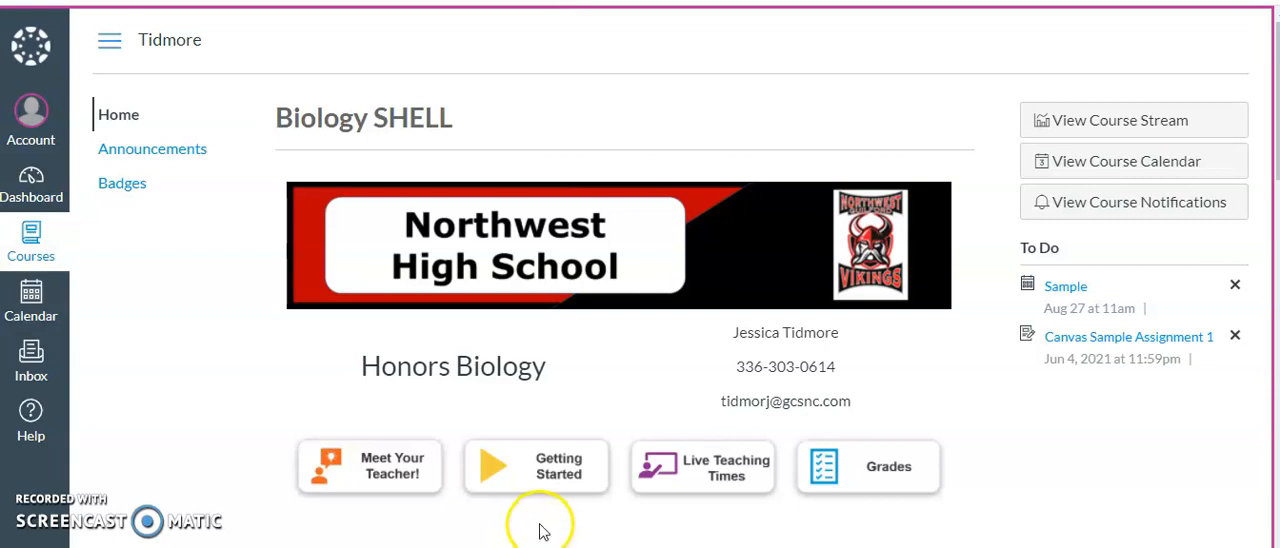
From the course home, reach the August 24–28, 2020 weekly assignments page.
scroll("down", 3)
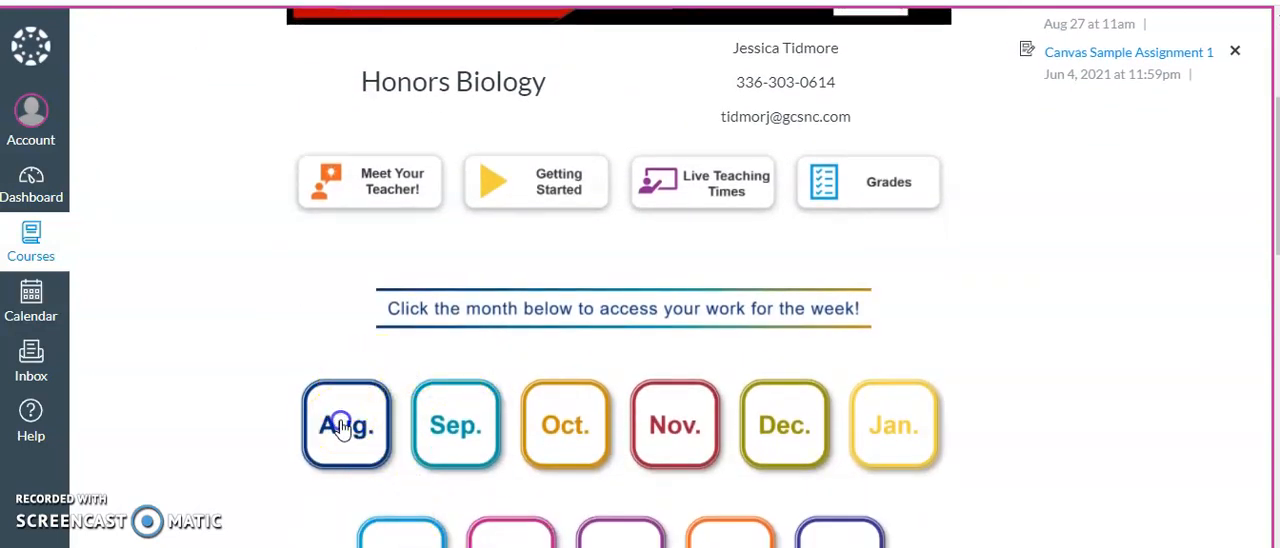
left_click(346, 424)
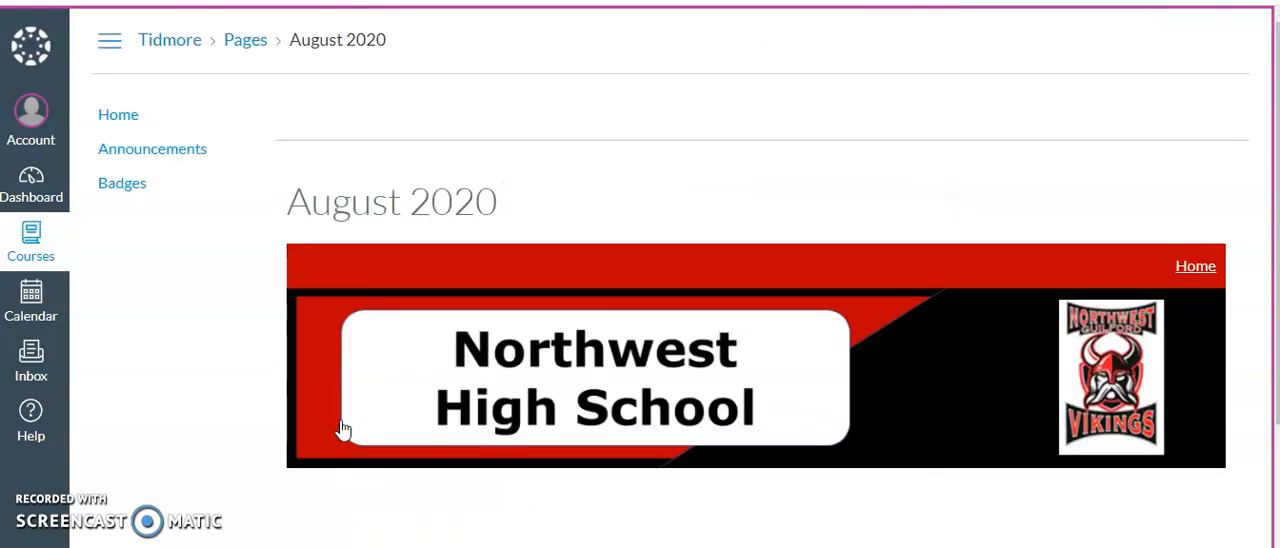
scroll("down", 3)
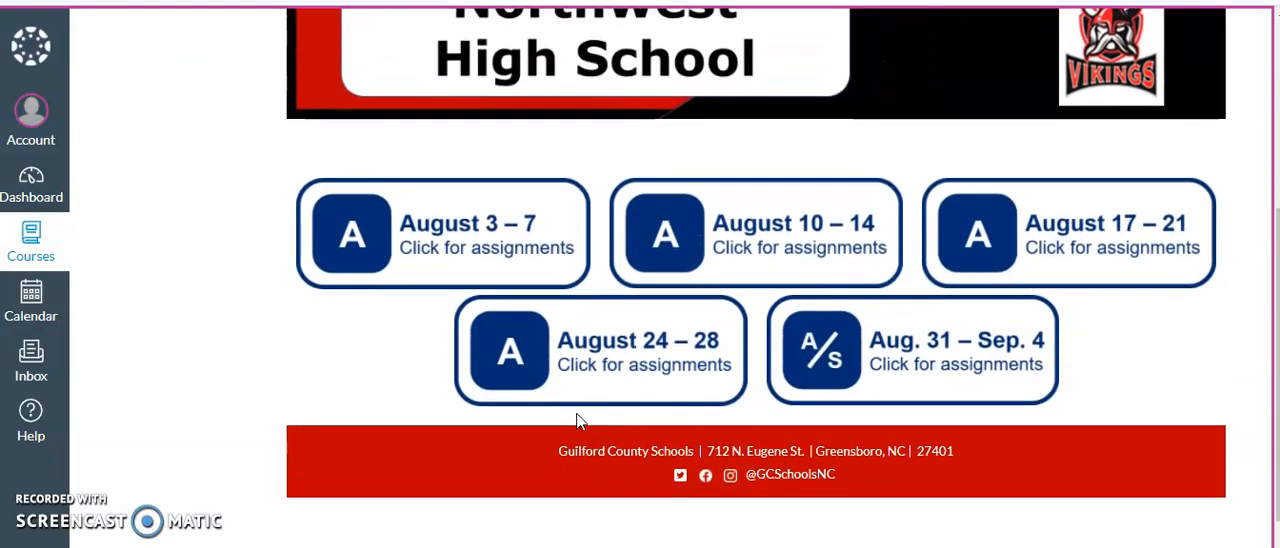
mouse_move(618, 360)
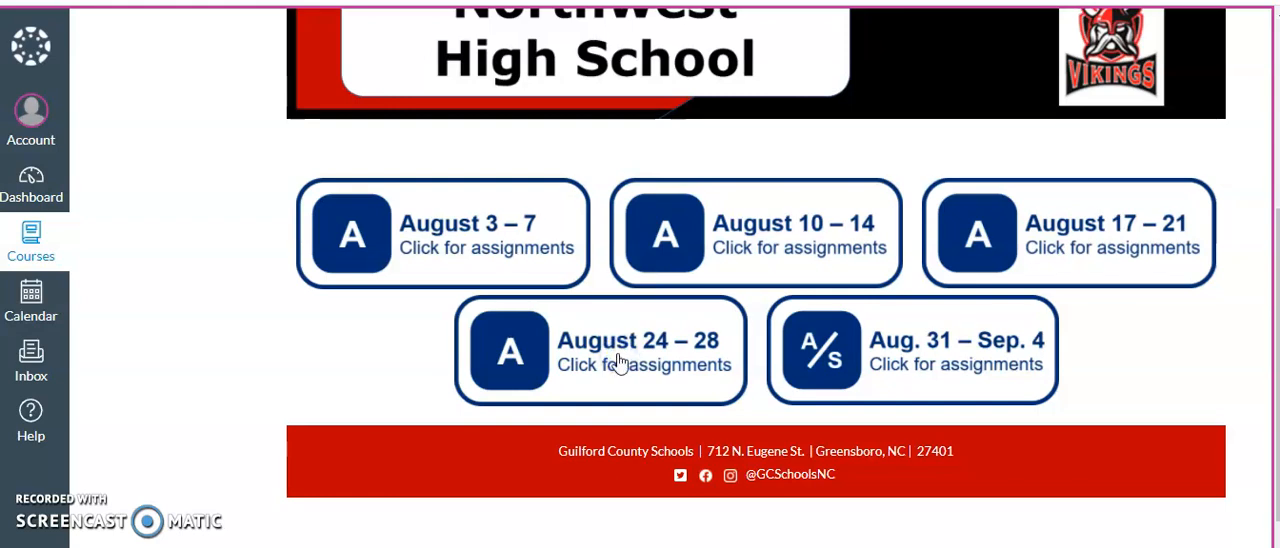
left_click(600, 350)
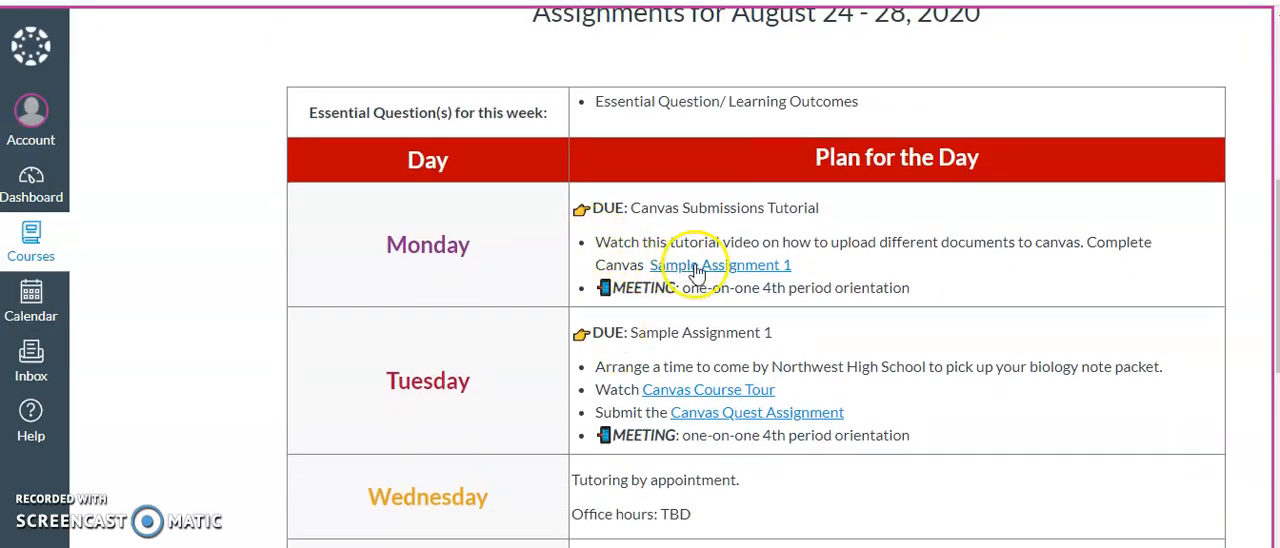
mouse_move(738, 272)
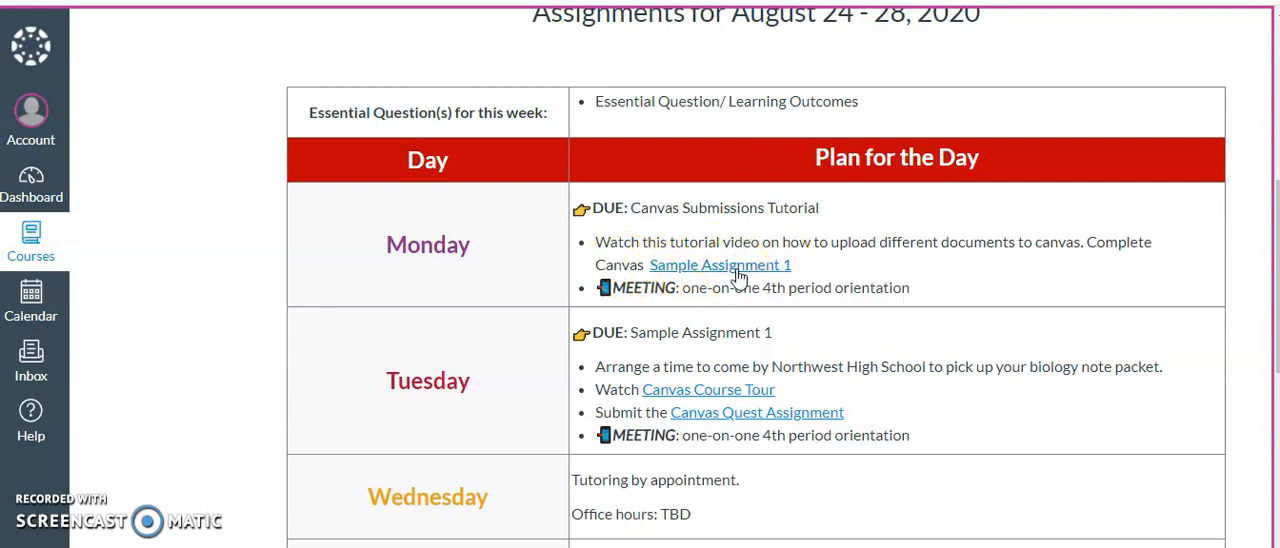
Open Canvas Sample Assignment 1 and follow its HERE link to the Google Doc.
left_click(720, 264)
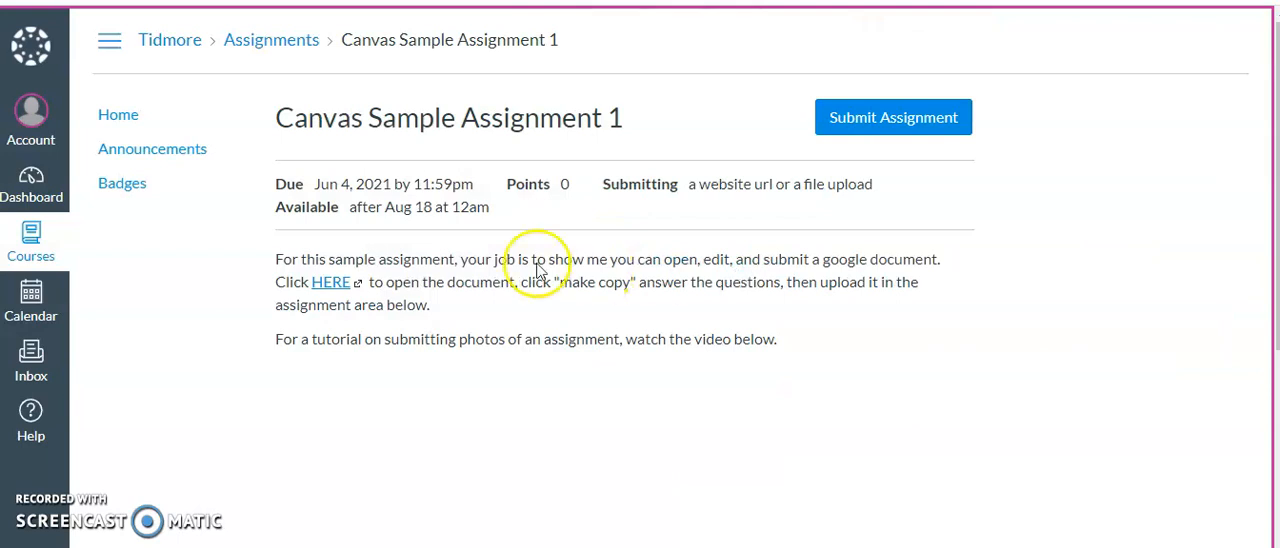
mouse_move(608, 256)
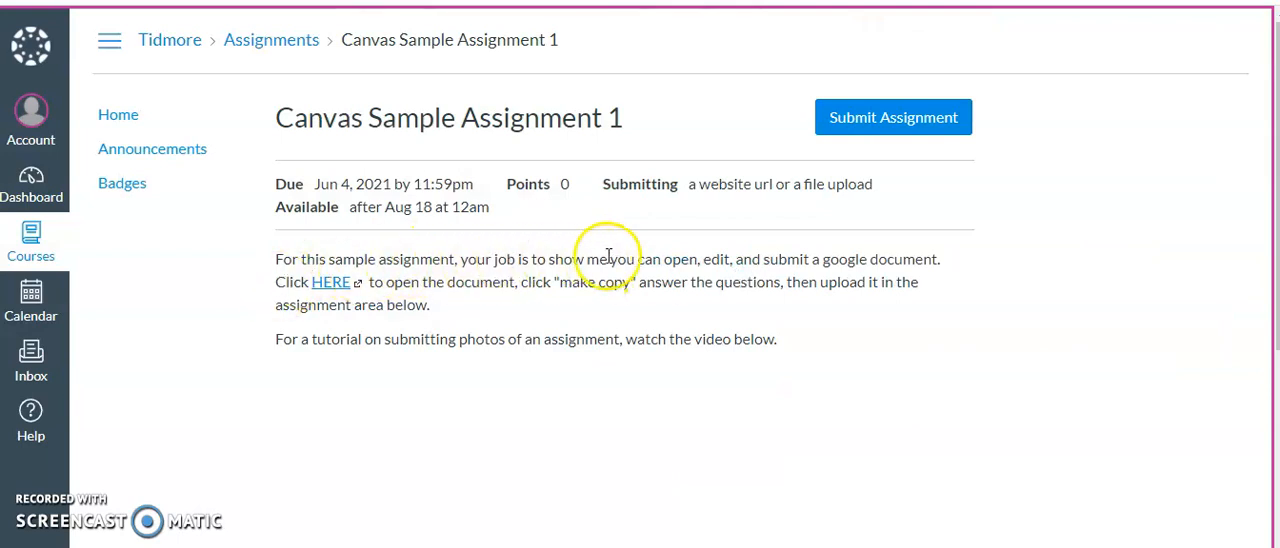
mouse_move(724, 252)
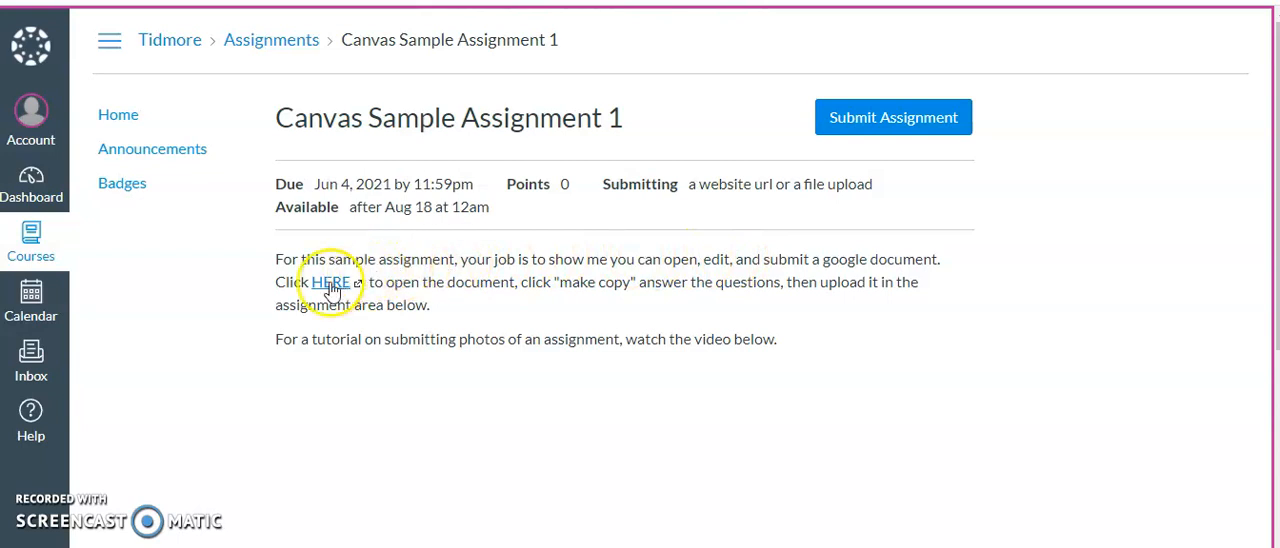
left_click(330, 282)
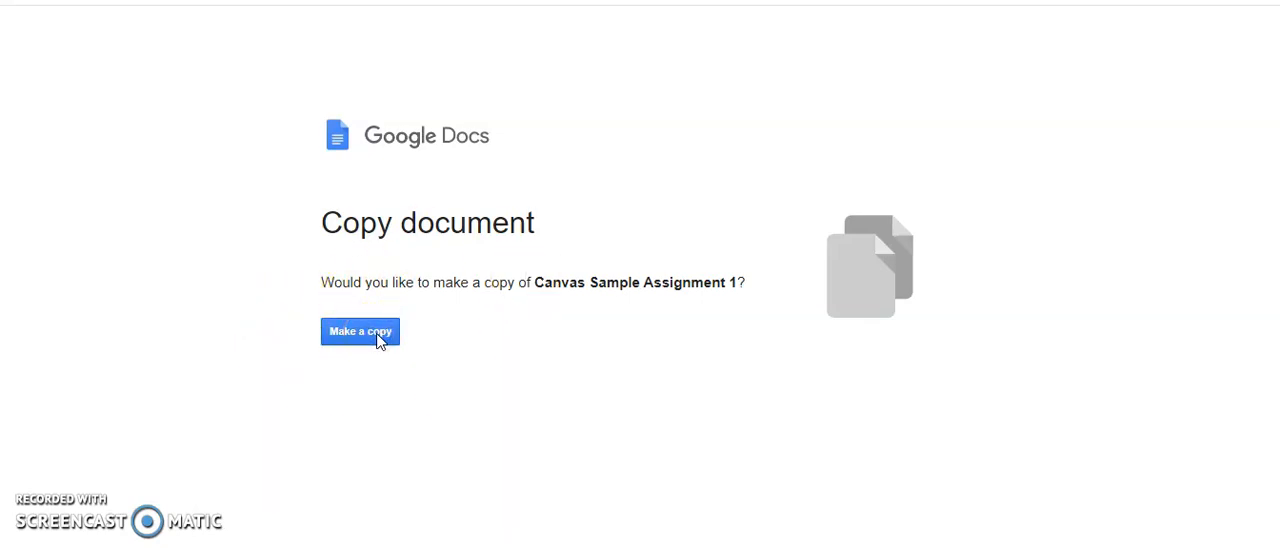
Make a personal copy of Canvas Sample Assignment 1 and focus the copied document.
left_click(360, 332)
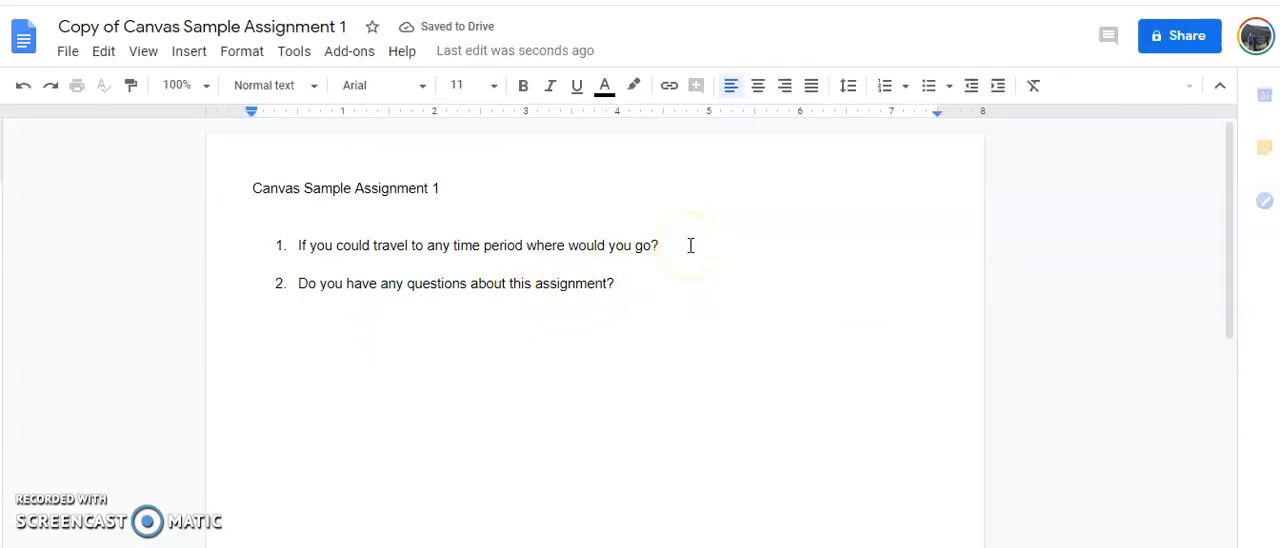
left_click(660, 244)
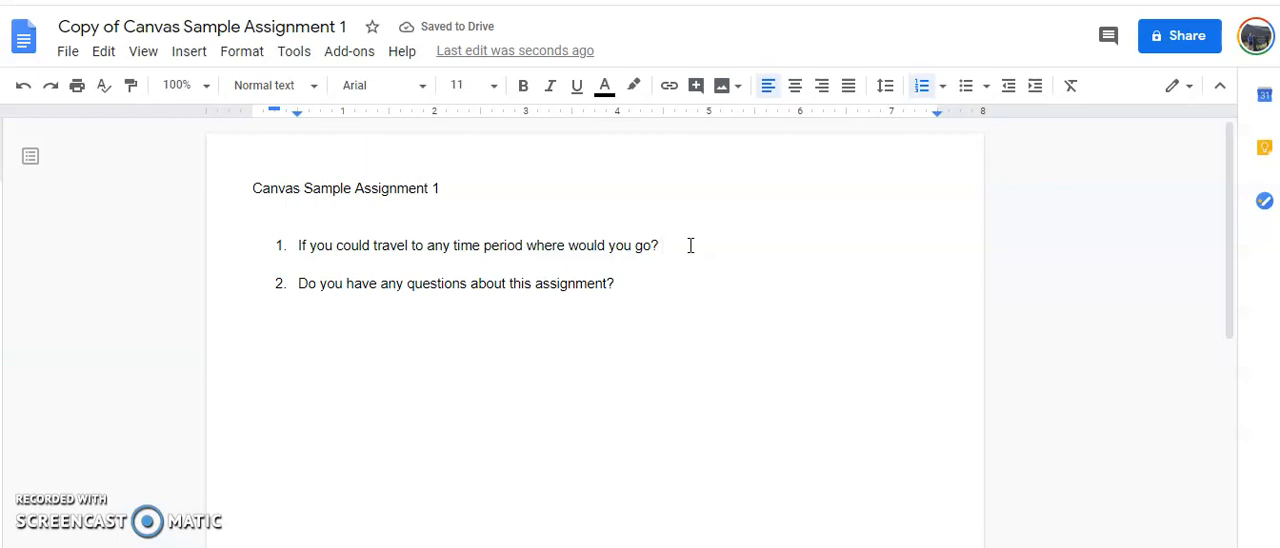
mouse_move(696, 242)
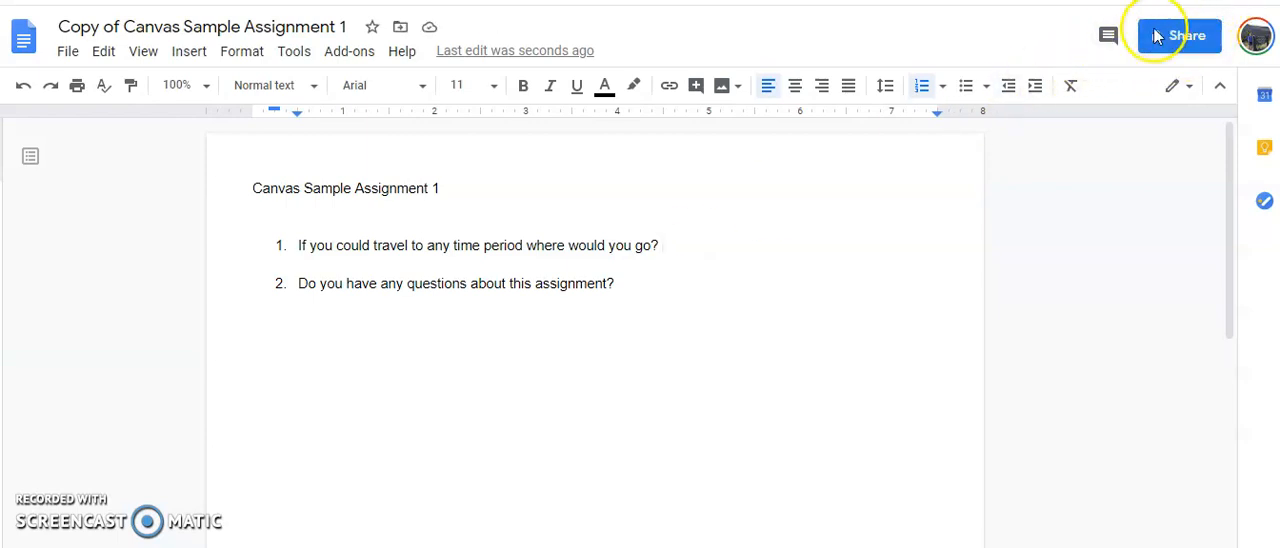
mouse_move(1180, 36)
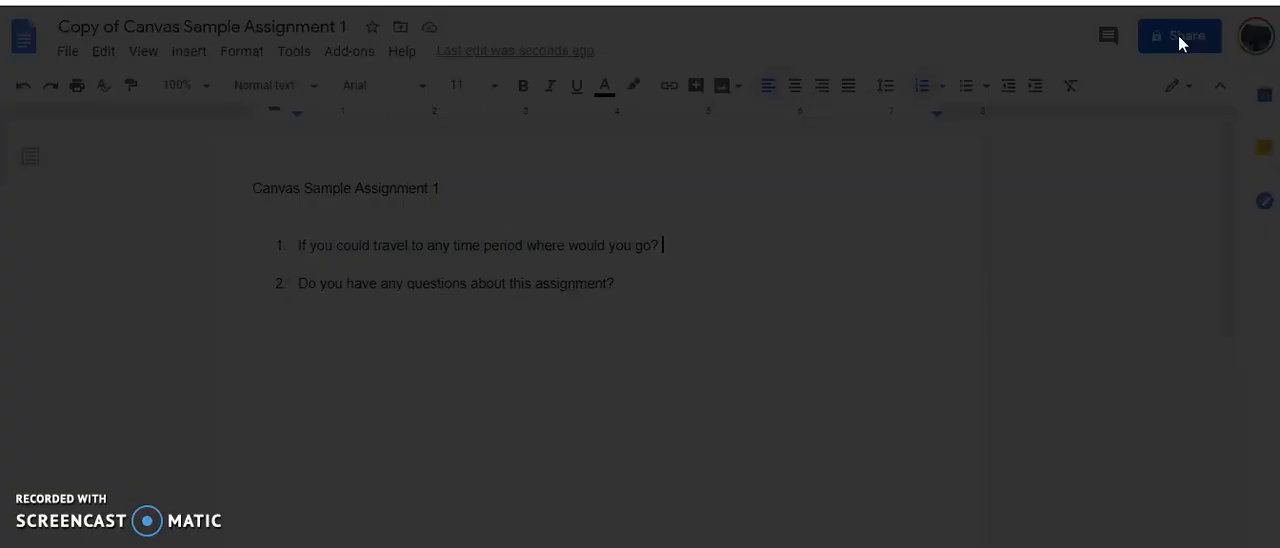
Share the copy so anyone with the link can view, and copy its link.
left_click(1180, 36)
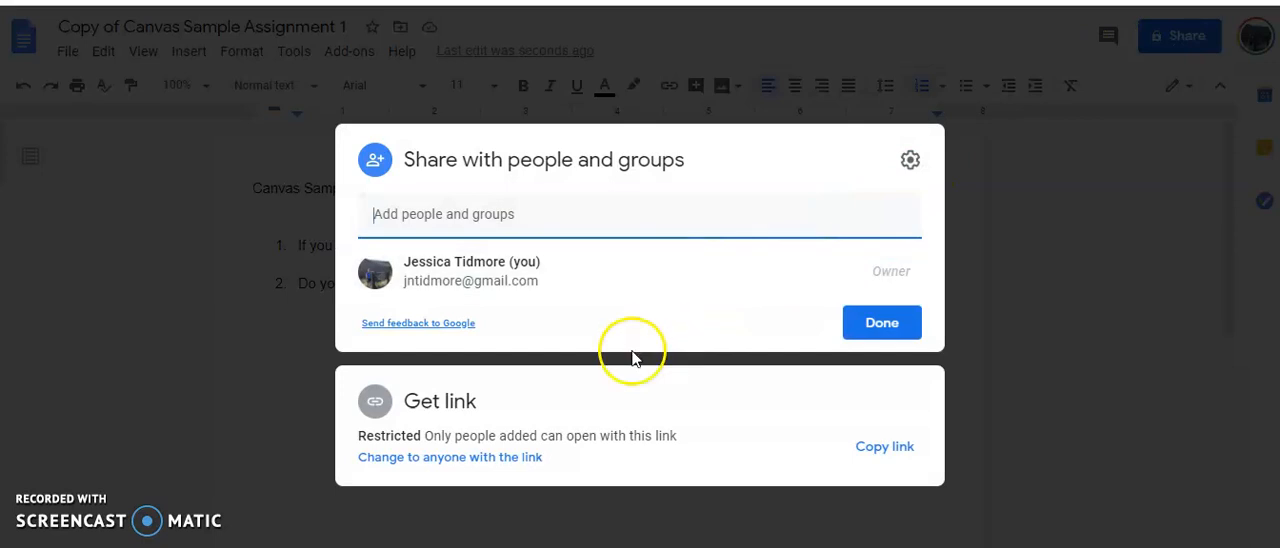
mouse_move(444, 468)
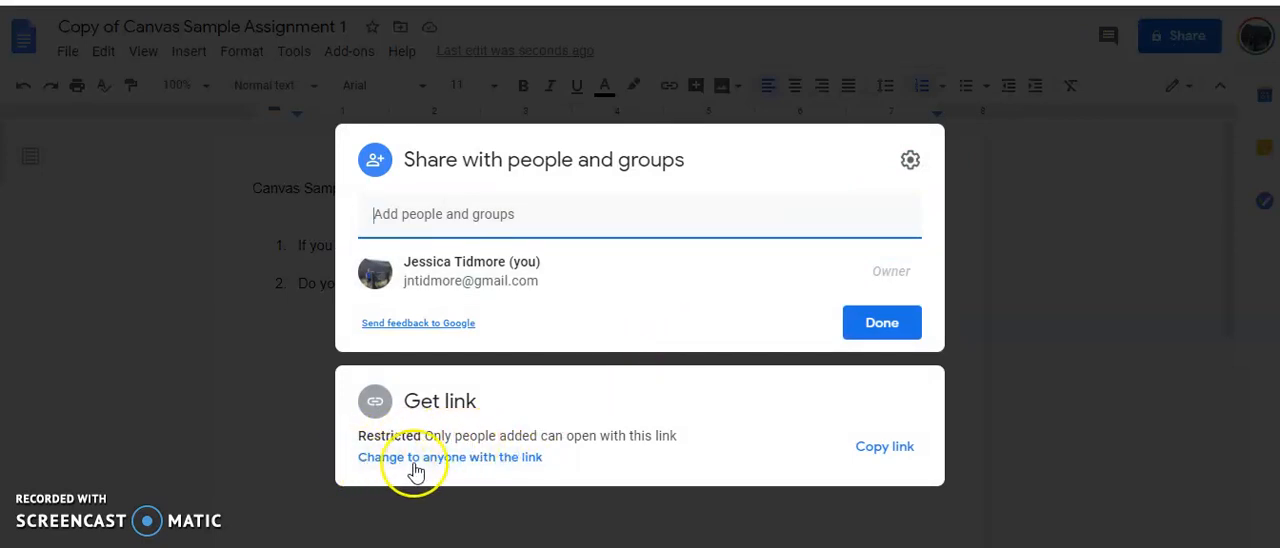
left_click(450, 456)
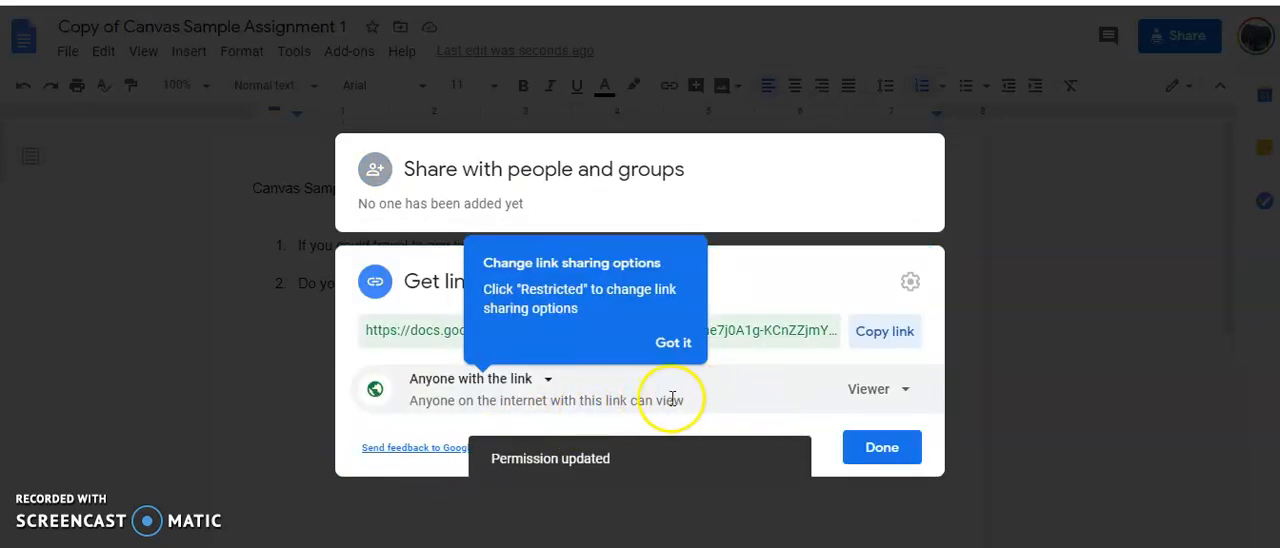
left_click(876, 388)
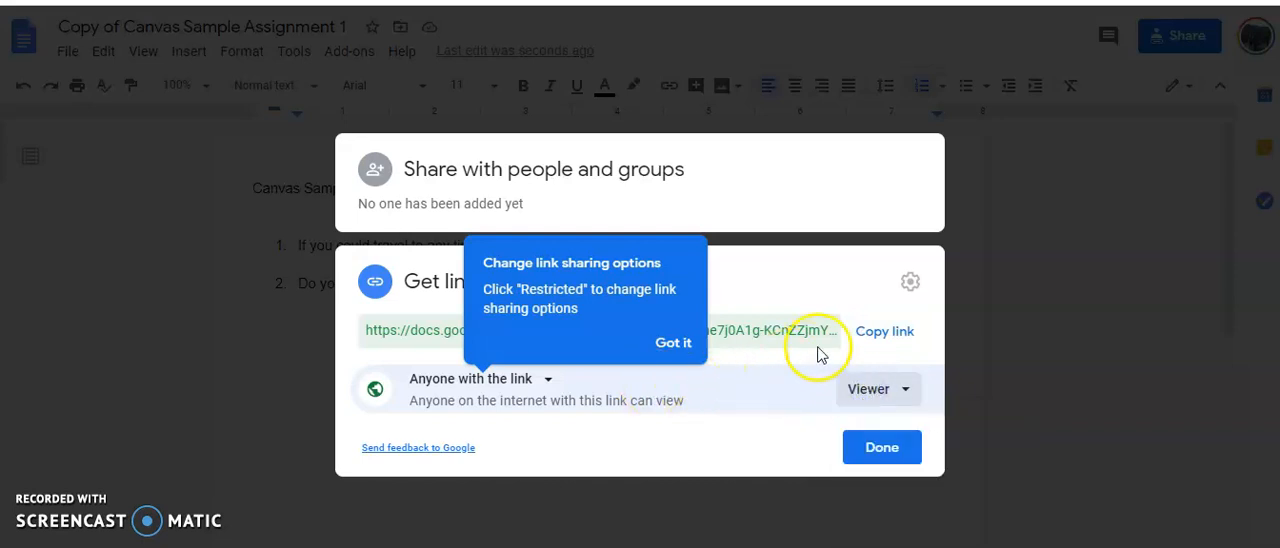
left_click(884, 332)
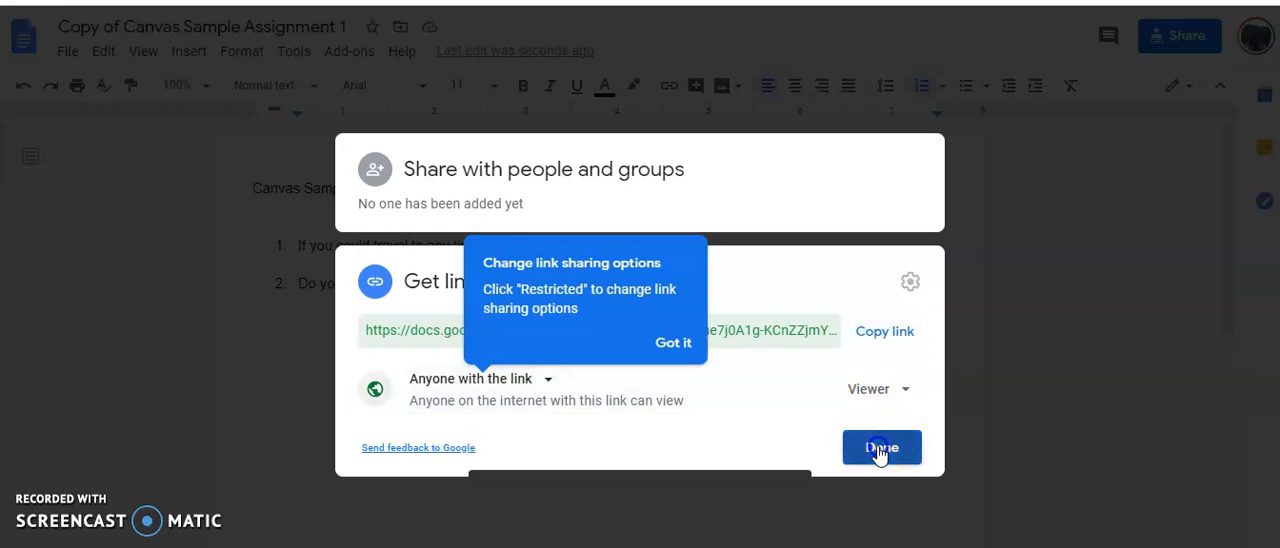
left_click(880, 448)
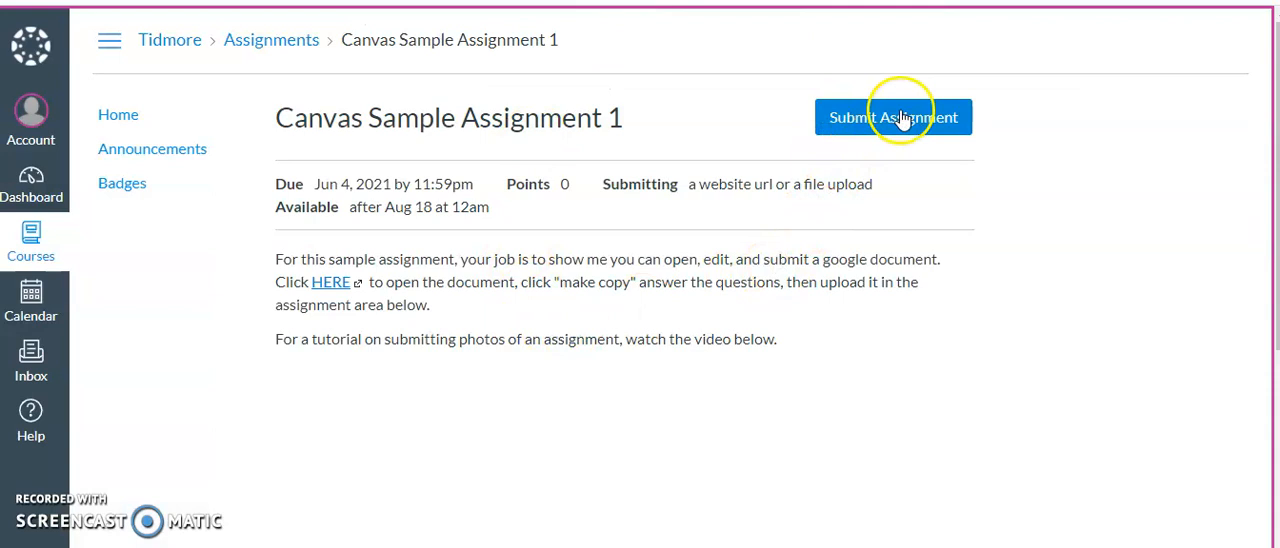
Start a Website URL submission and paste the shared Google Doc link.
left_click(892, 116)
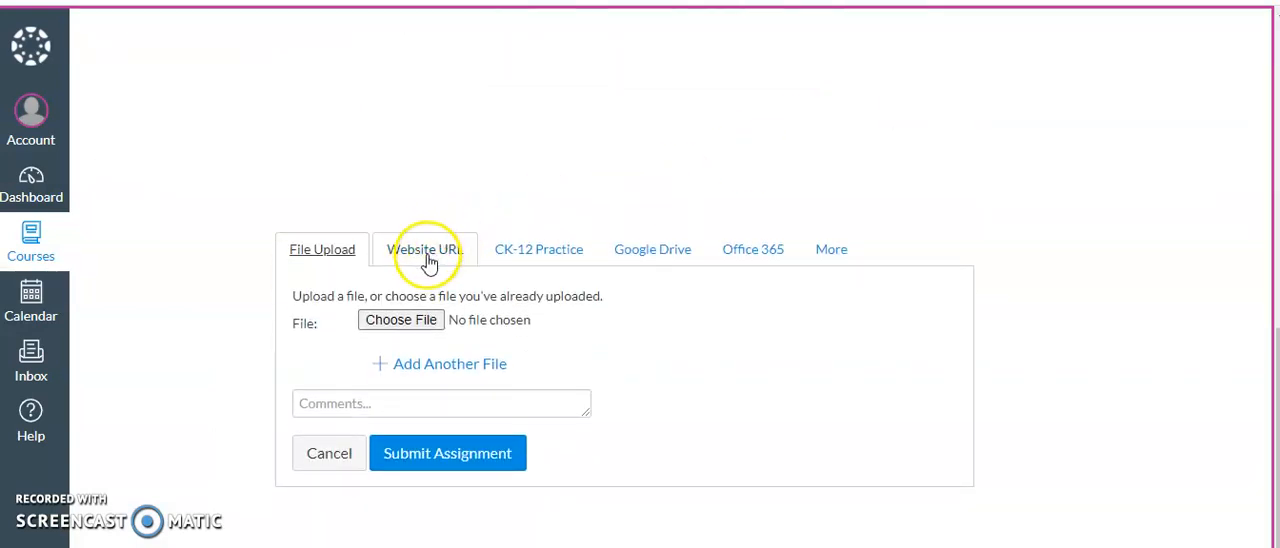
left_click(424, 248)
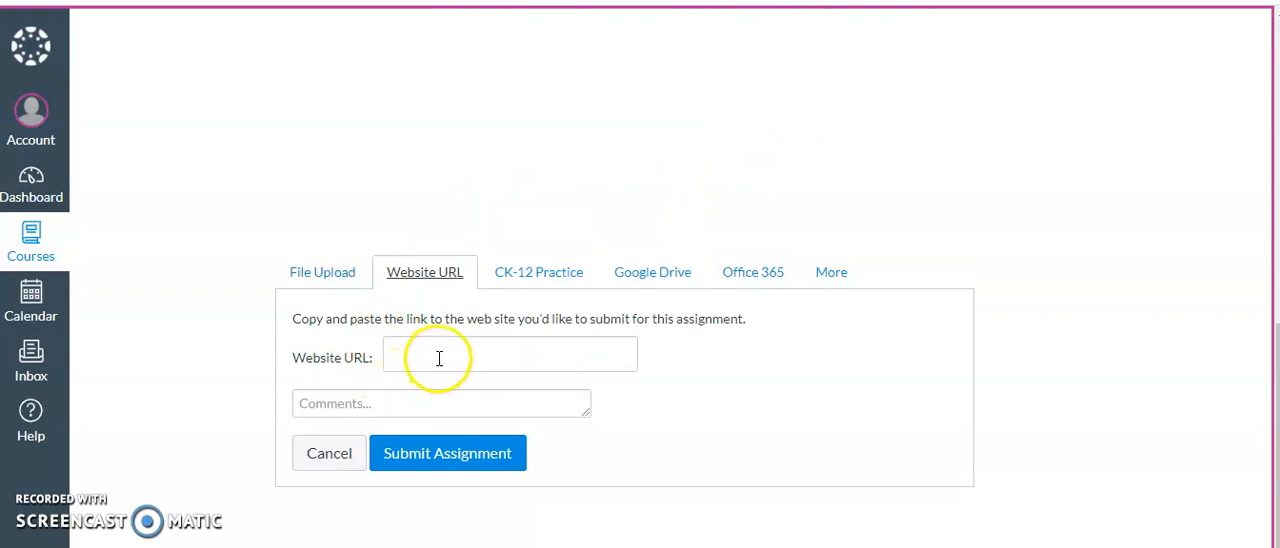
type("ZZimYVYzlg3iJhSERBE/edit?usp=sharing")
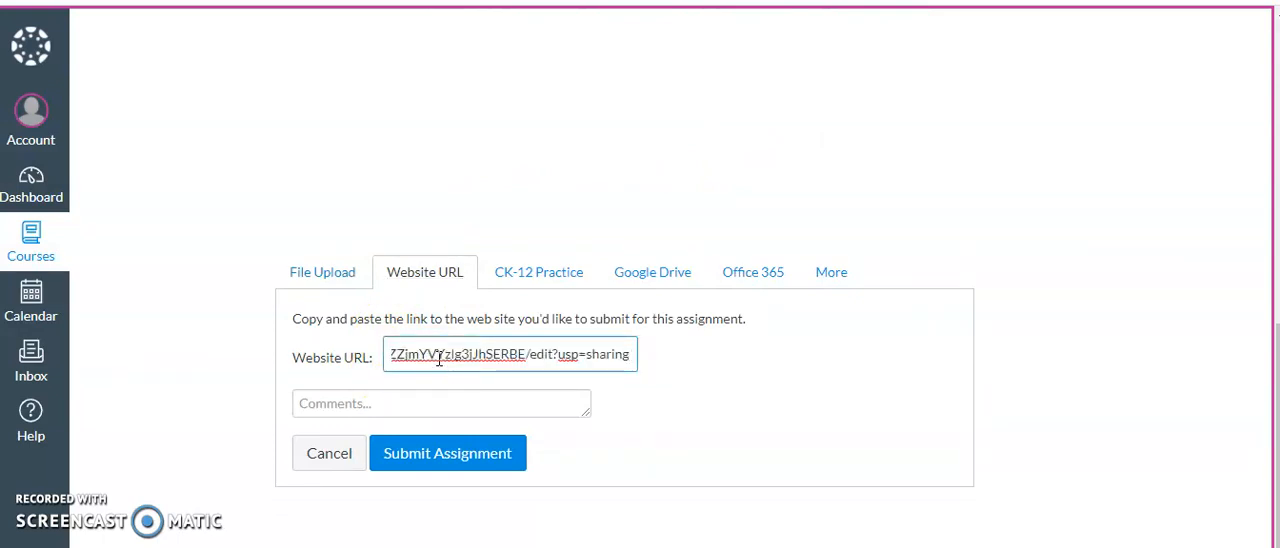
mouse_move(448, 452)
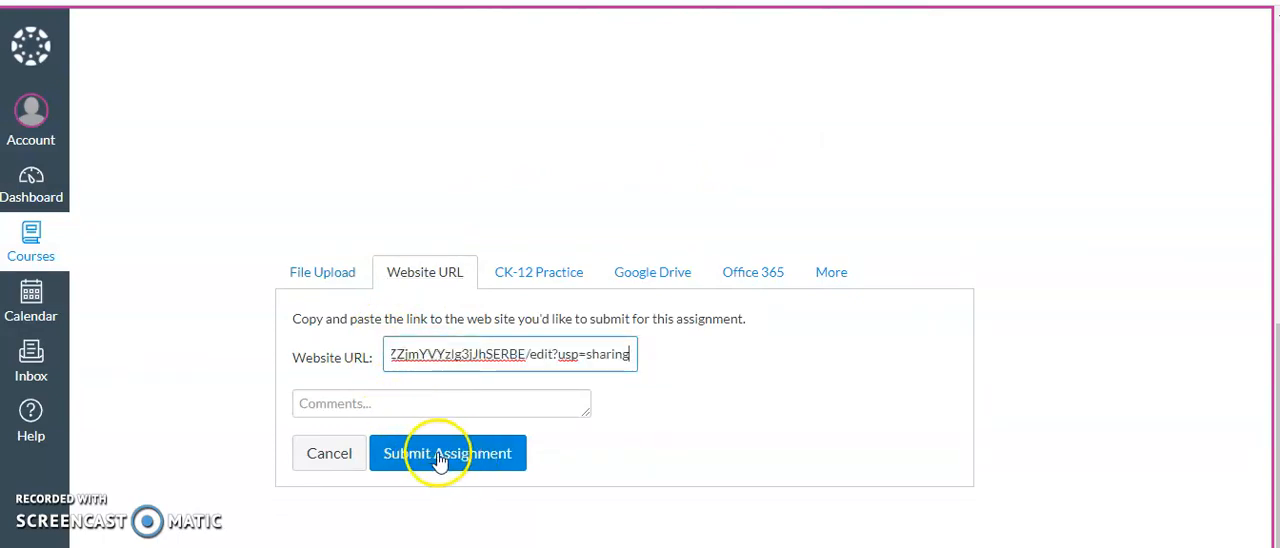
mouse_move(190, 460)
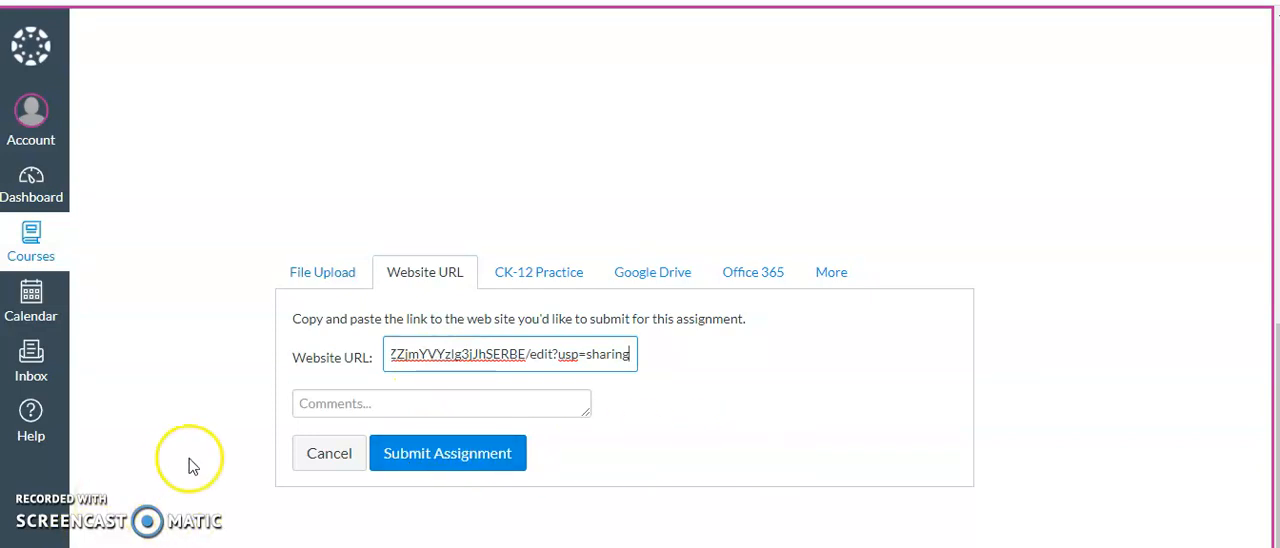
mouse_move(192, 464)
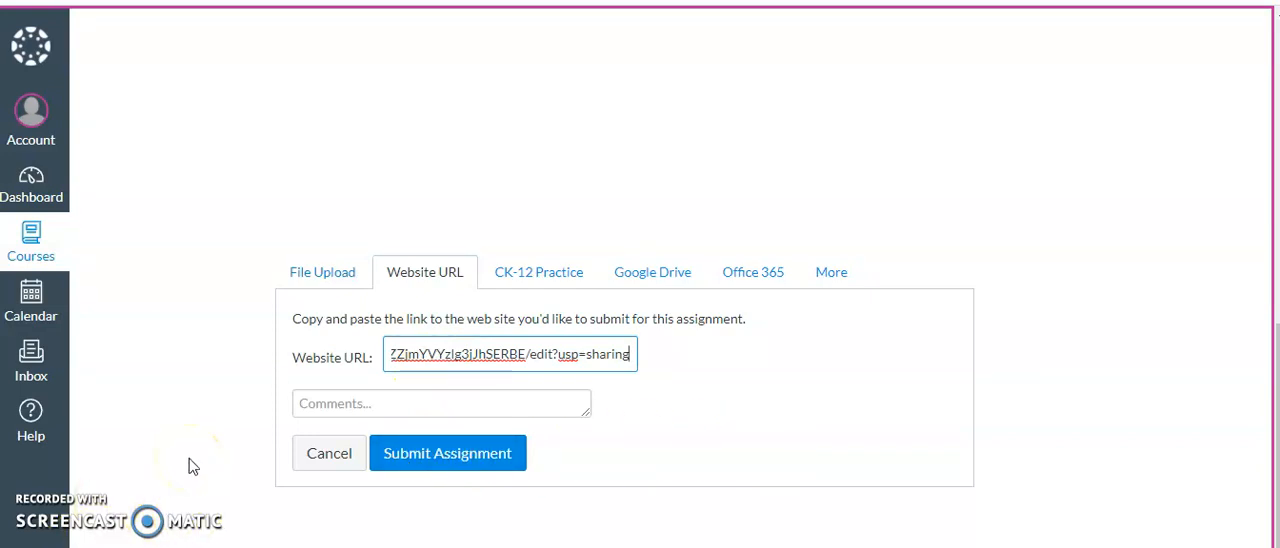